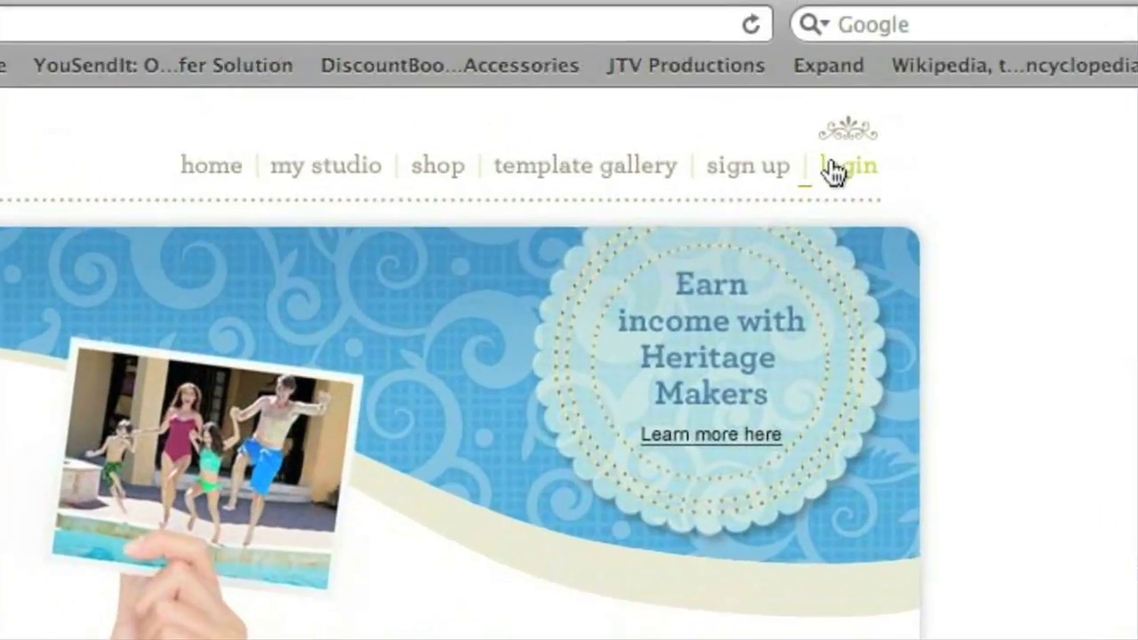
# Step: Log in and open the Disneyland Vacation storybook from My Projects in Progress
pyautogui.click(852, 165)
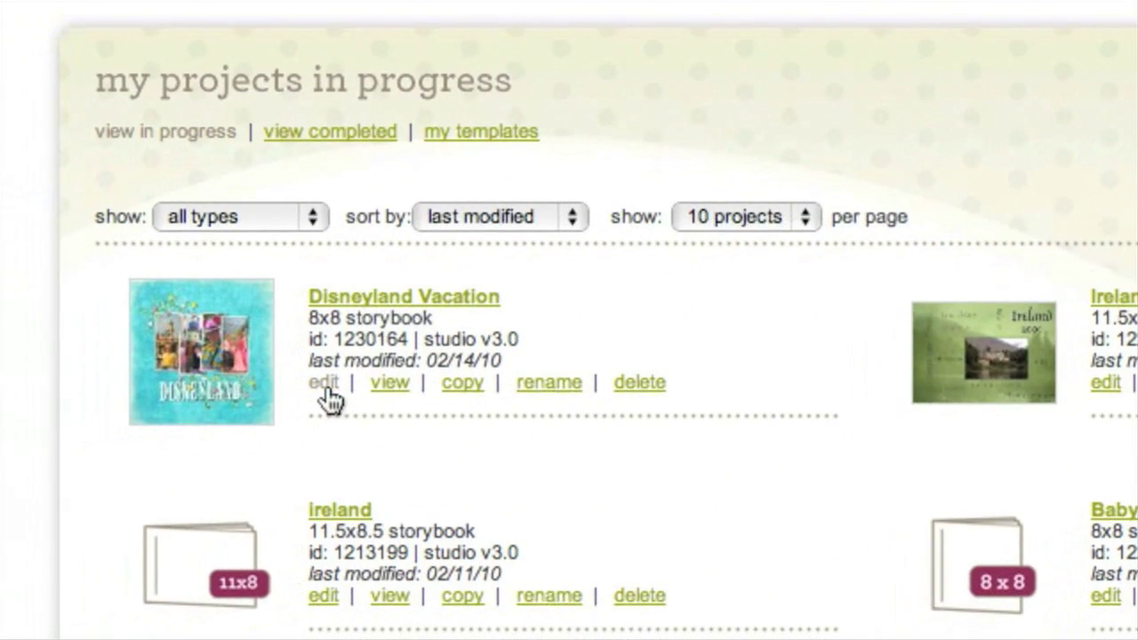
pyautogui.click(323, 382)
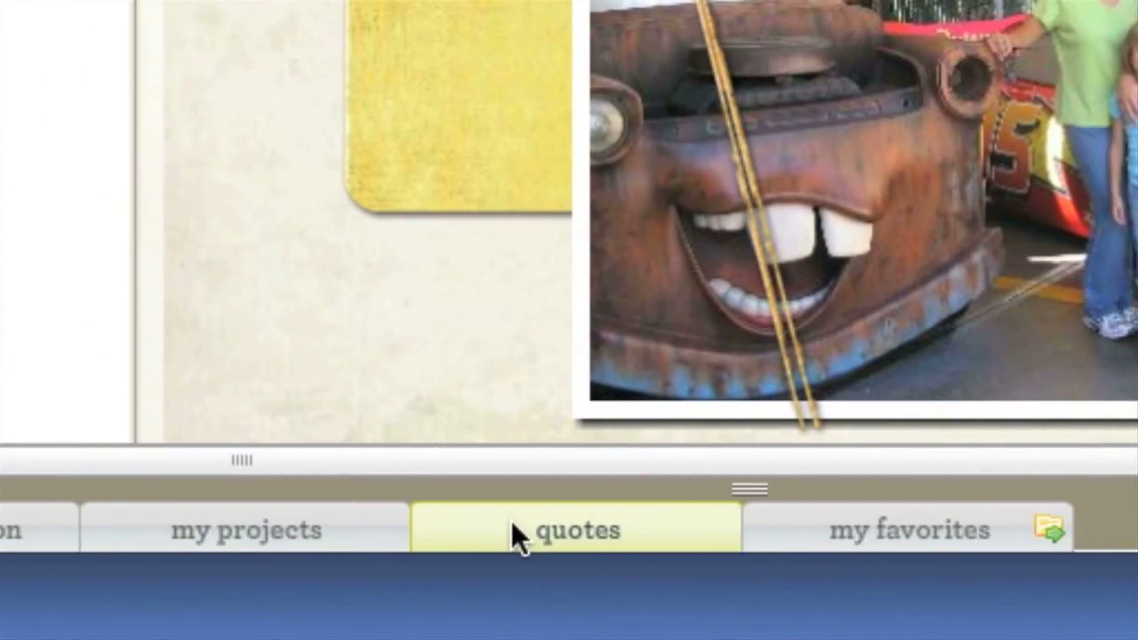
# Step: Open the my photos library showing folders like Christmas 2009 and Ireland
pyautogui.click(911, 529)
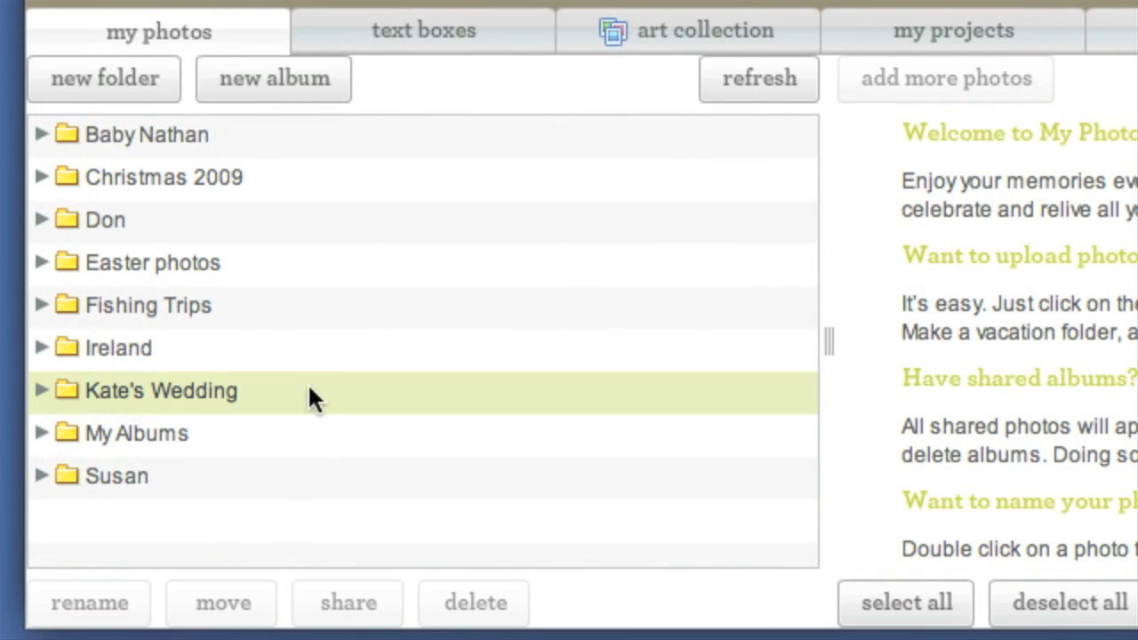
pyautogui.moveTo(384, 403)
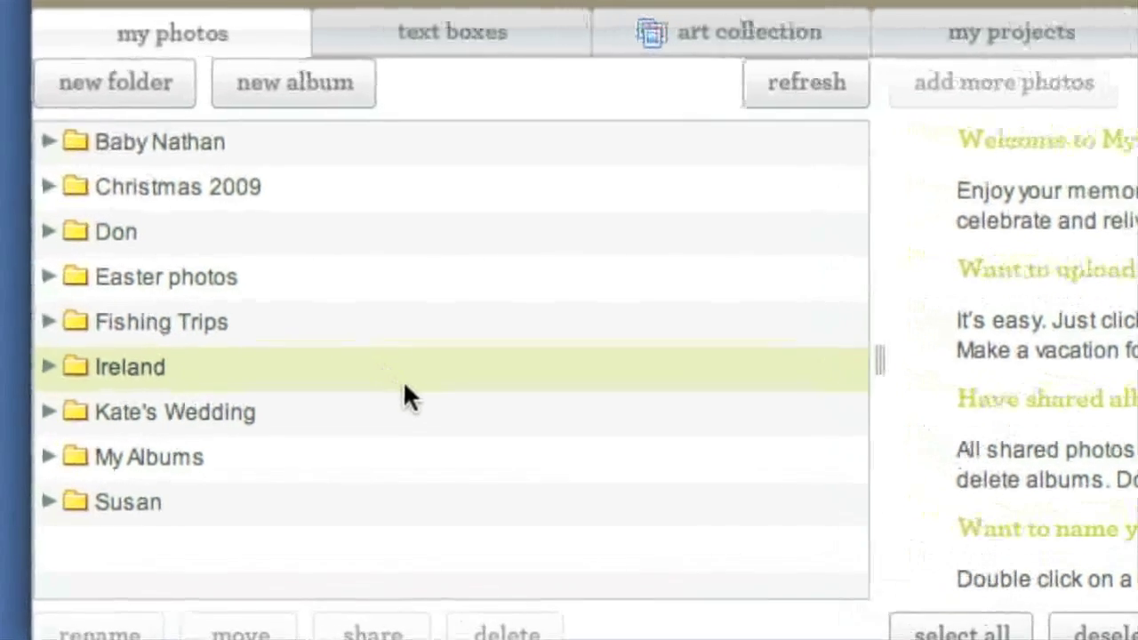
# Step: Create a 'Family Vacations' photo folder and expand it
pyautogui.click(114, 83)
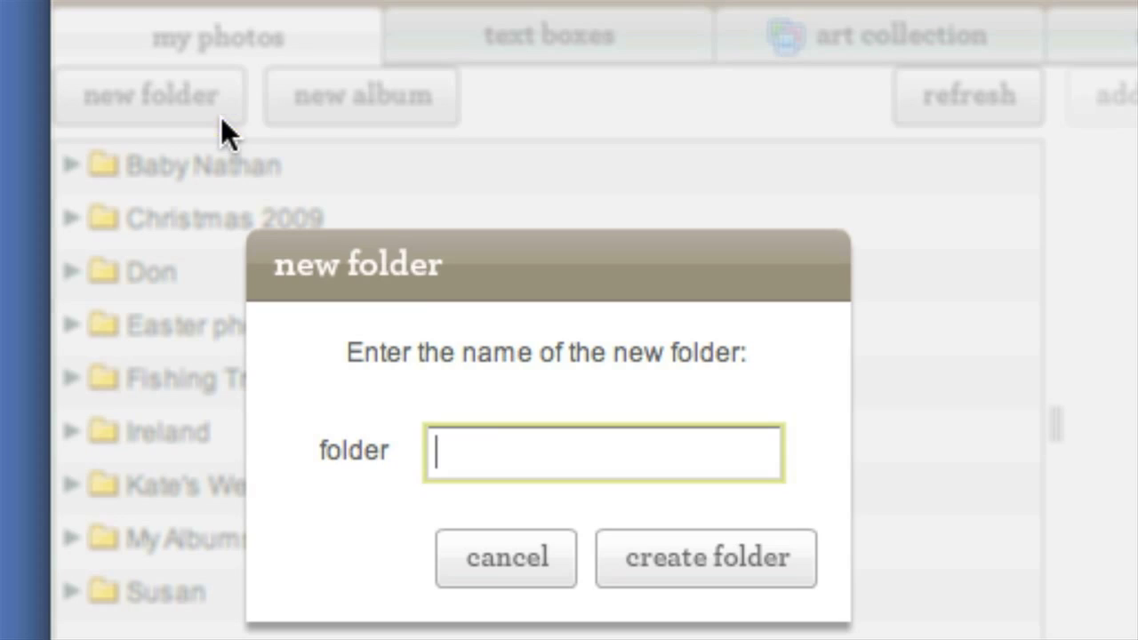
pyautogui.write('Family Vacati')
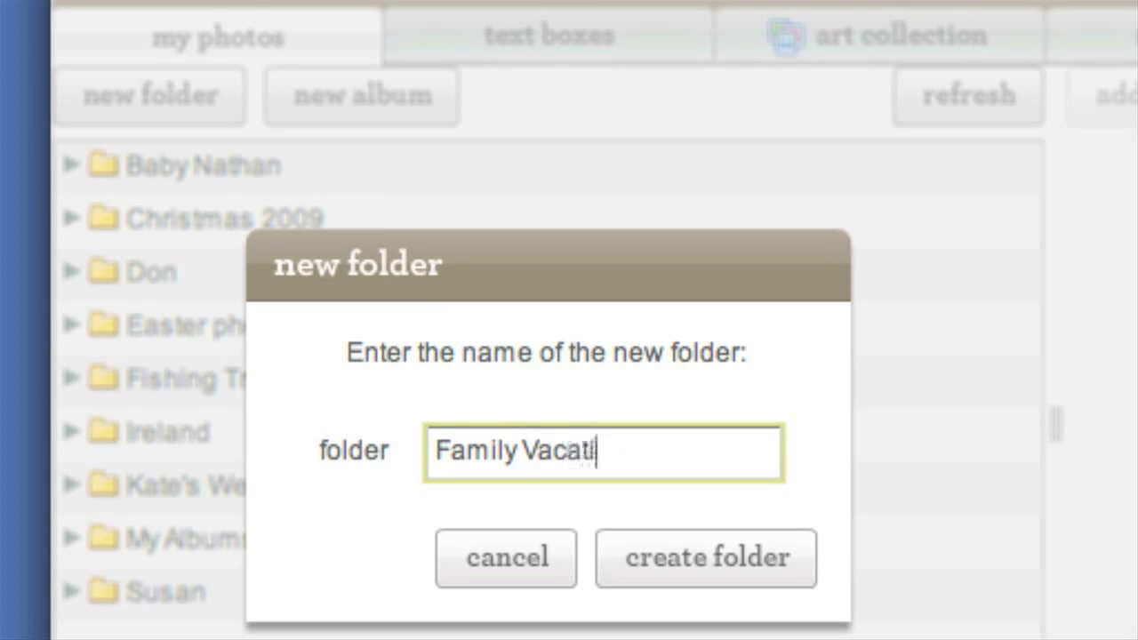
pyautogui.write('ons')
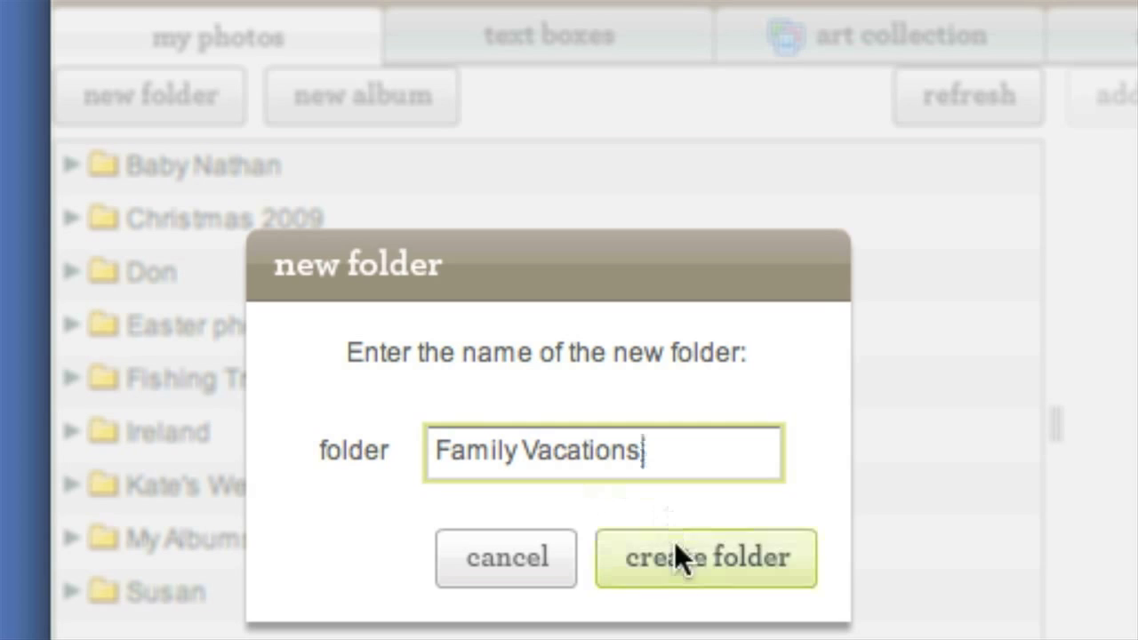
pyautogui.click(705, 557)
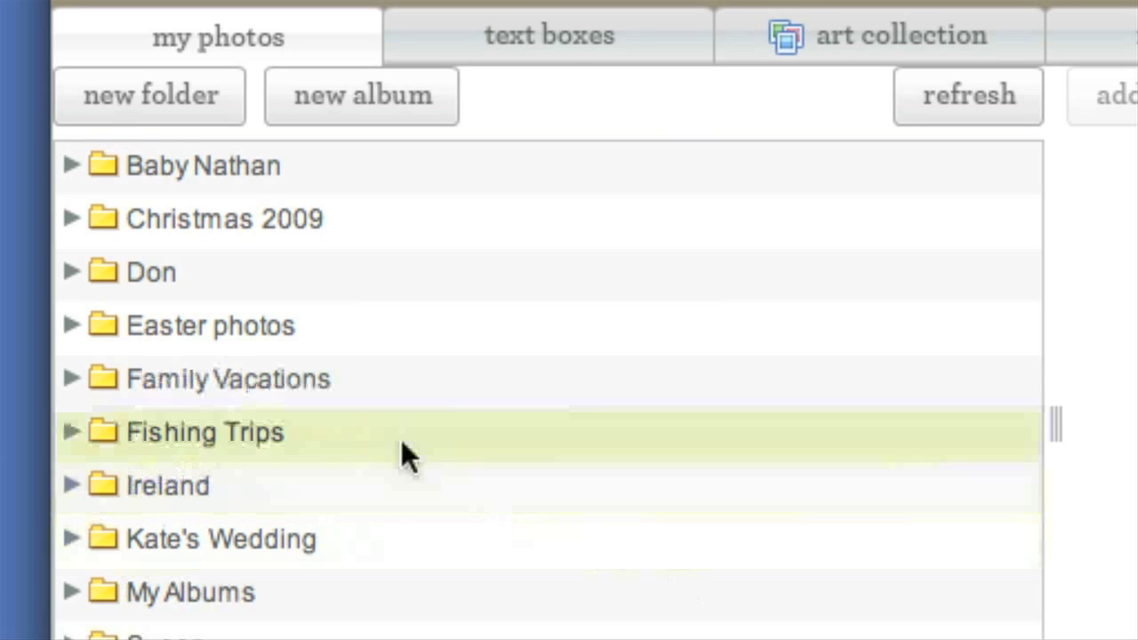
pyautogui.click(73, 379)
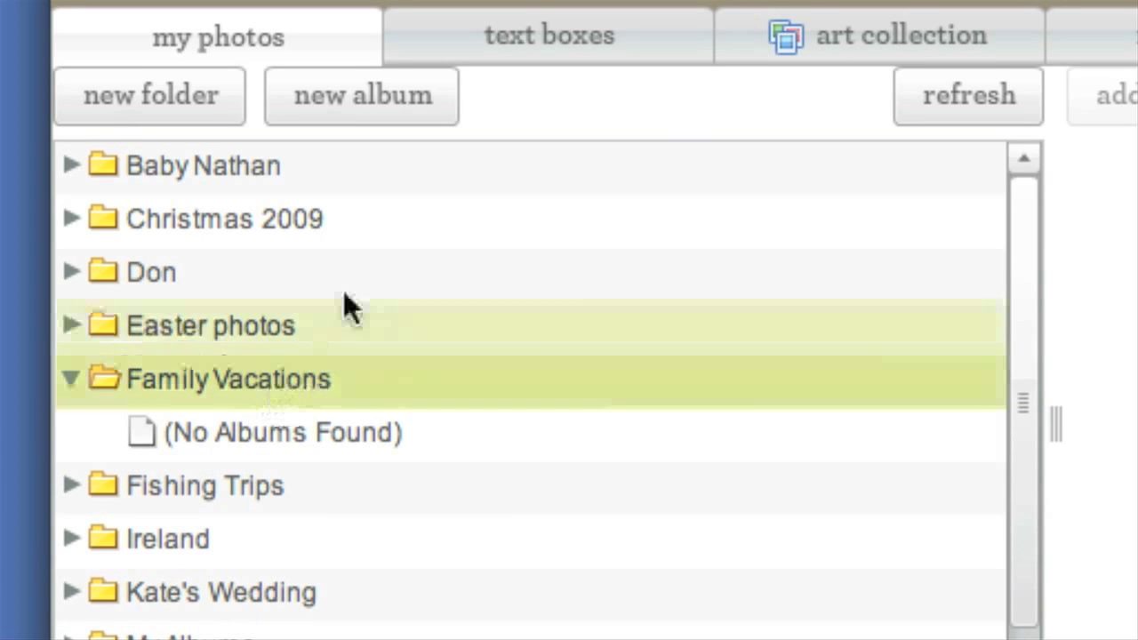
# Step: Create a 'Disneyland 2010' album in Family Vacations and select it
pyautogui.click(360, 95)
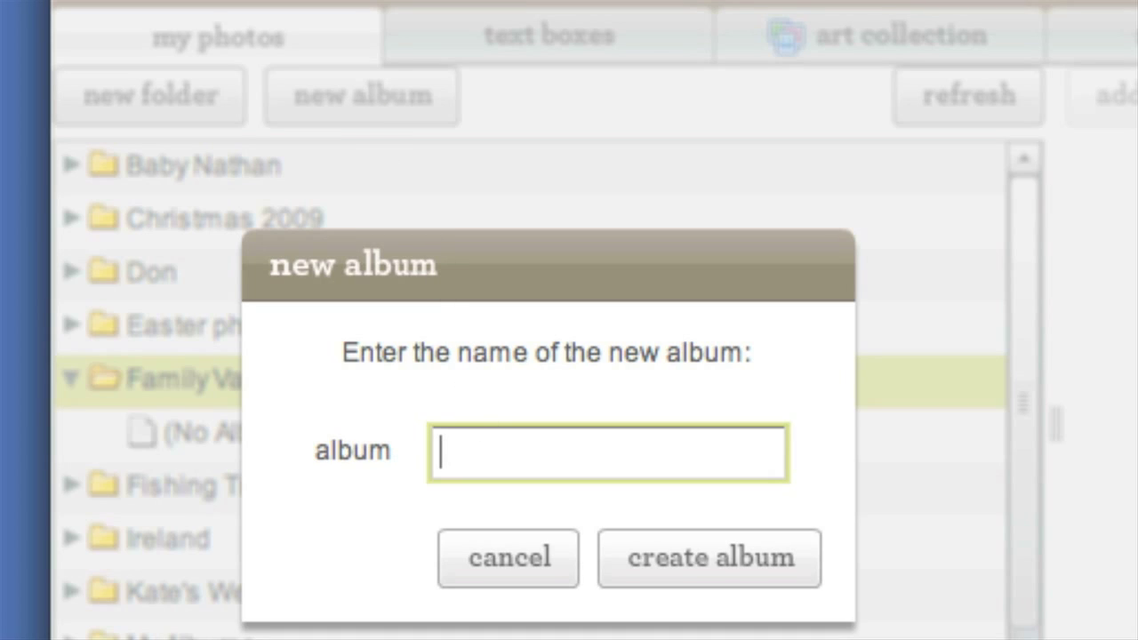
pyautogui.write('Disneyland')
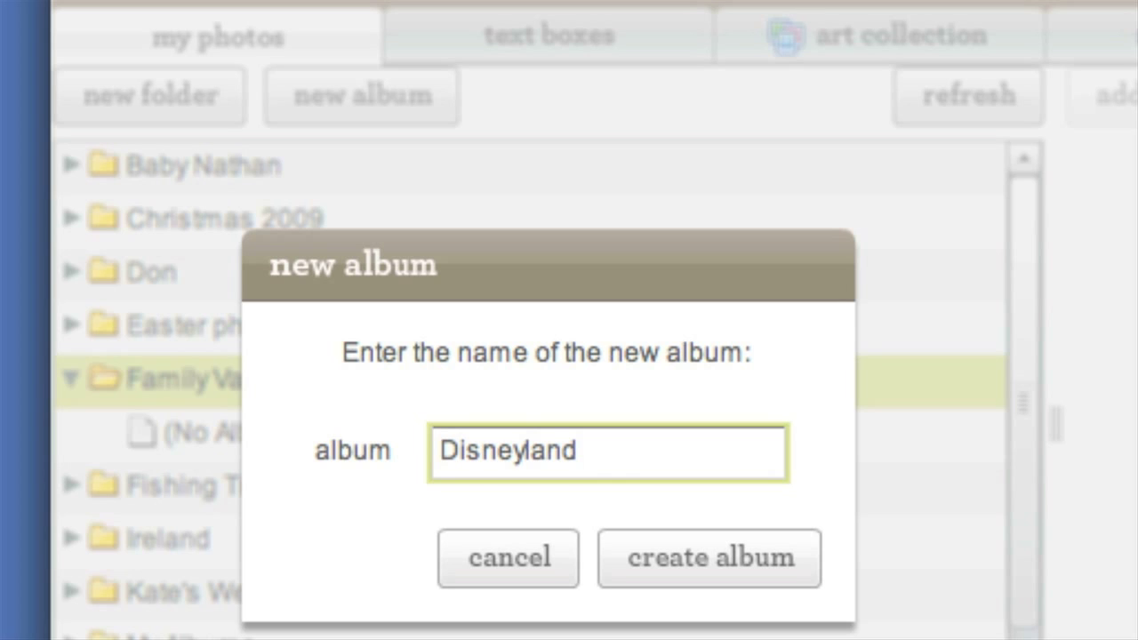
pyautogui.write('2010')
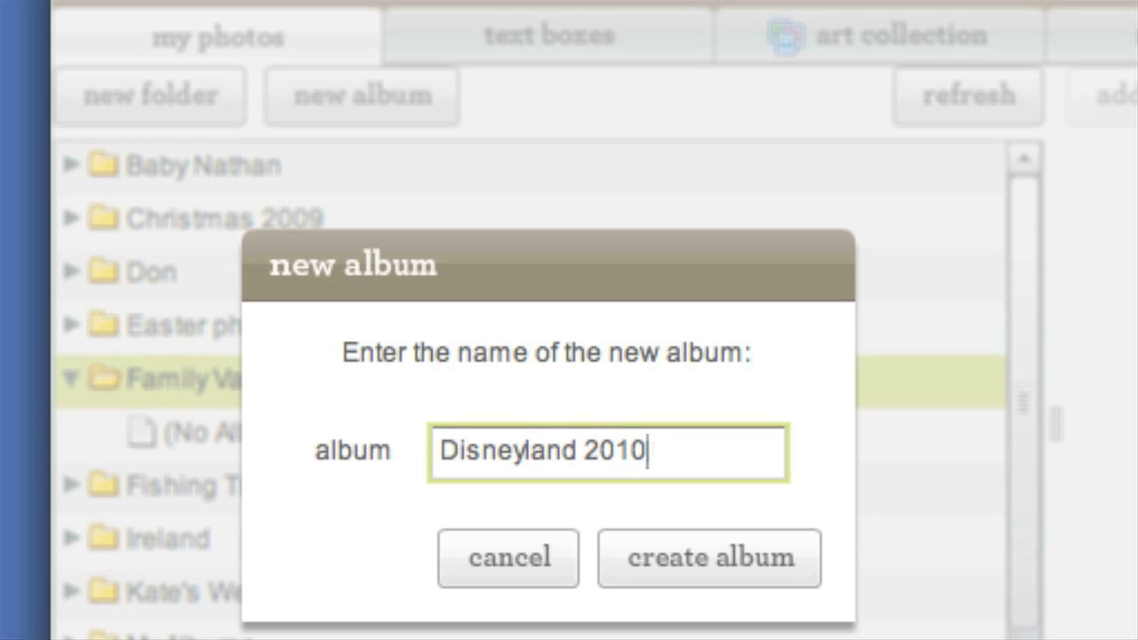
pyautogui.click(708, 558)
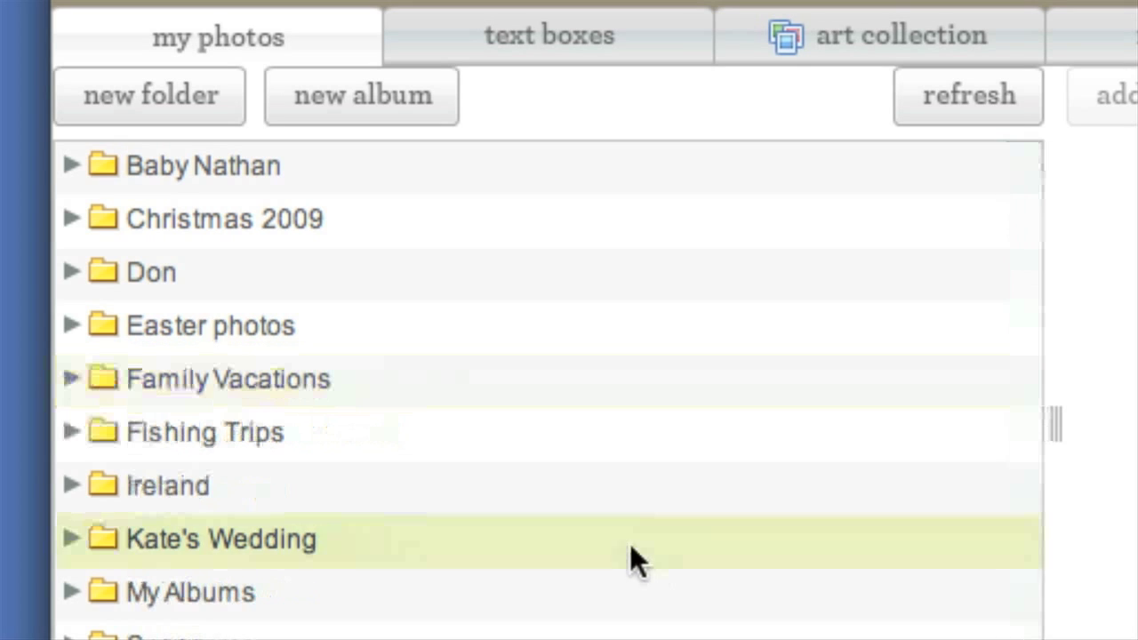
pyautogui.click(71, 379)
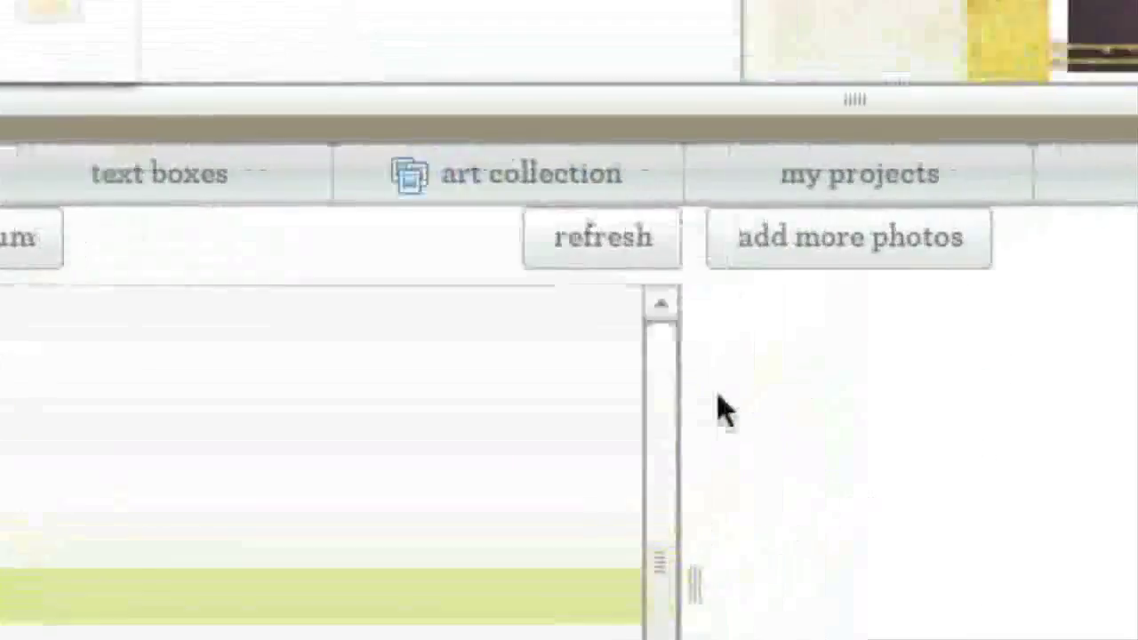
# Step: Upload the Minnie, Mickey 2 and Monorail photos into the album
pyautogui.click(847, 237)
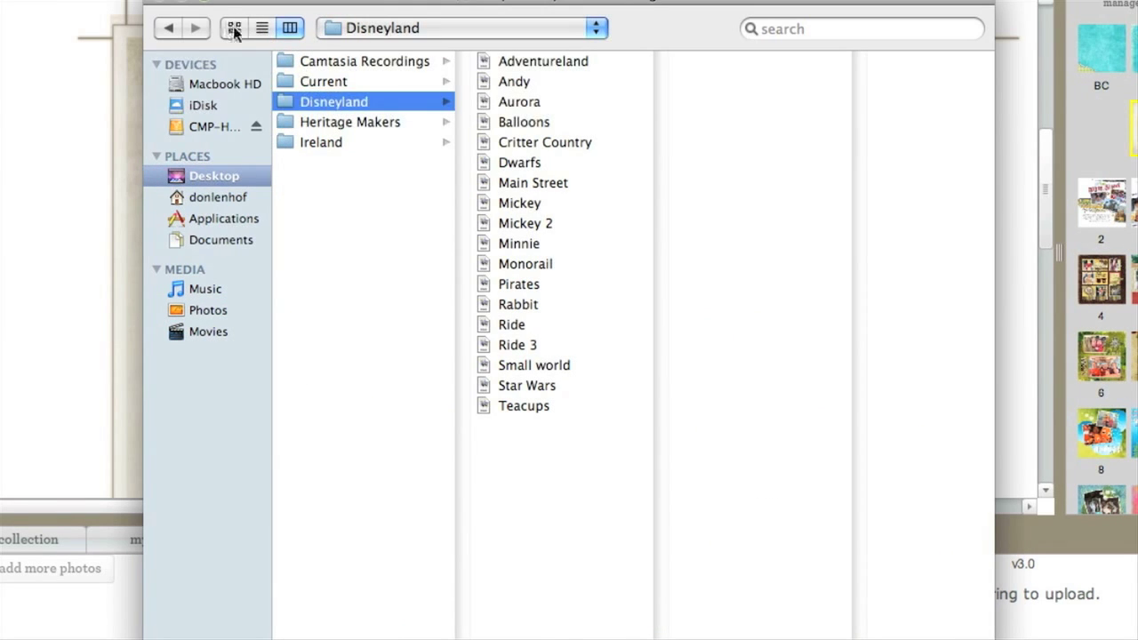
pyautogui.click(233, 28)
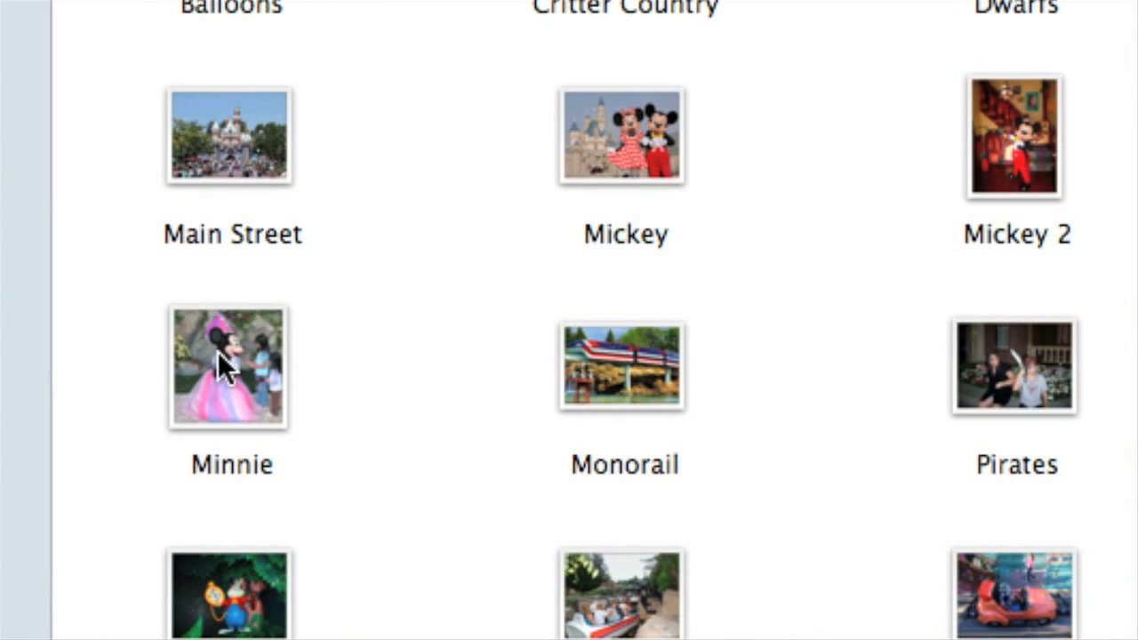
pyautogui.click(229, 367)
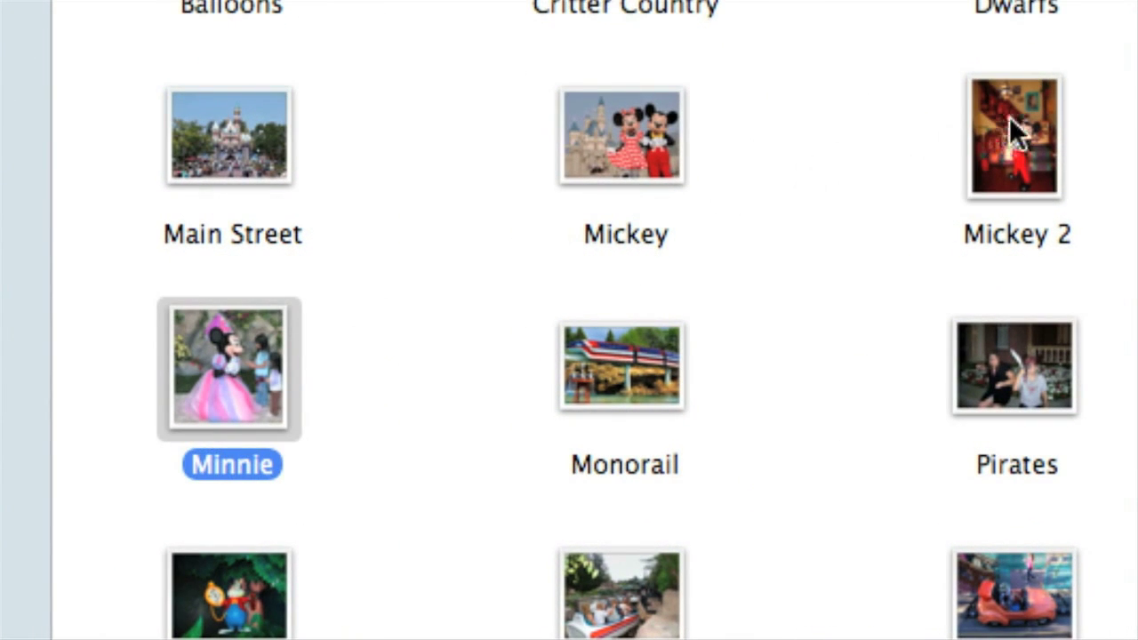
pyautogui.click(1015, 136)
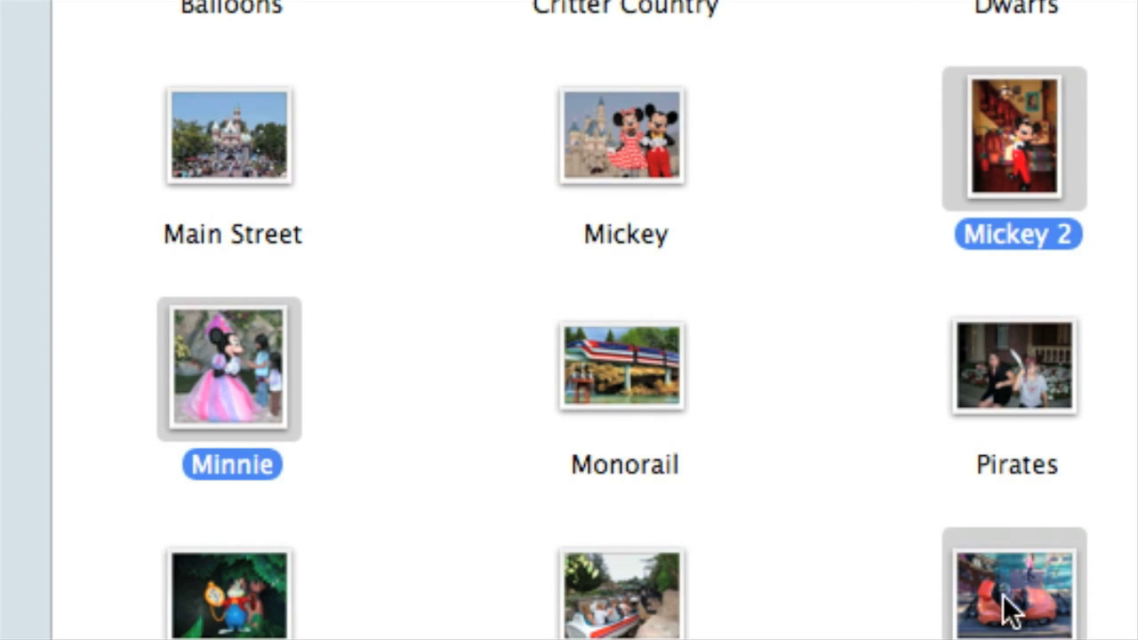
pyautogui.click(624, 369)
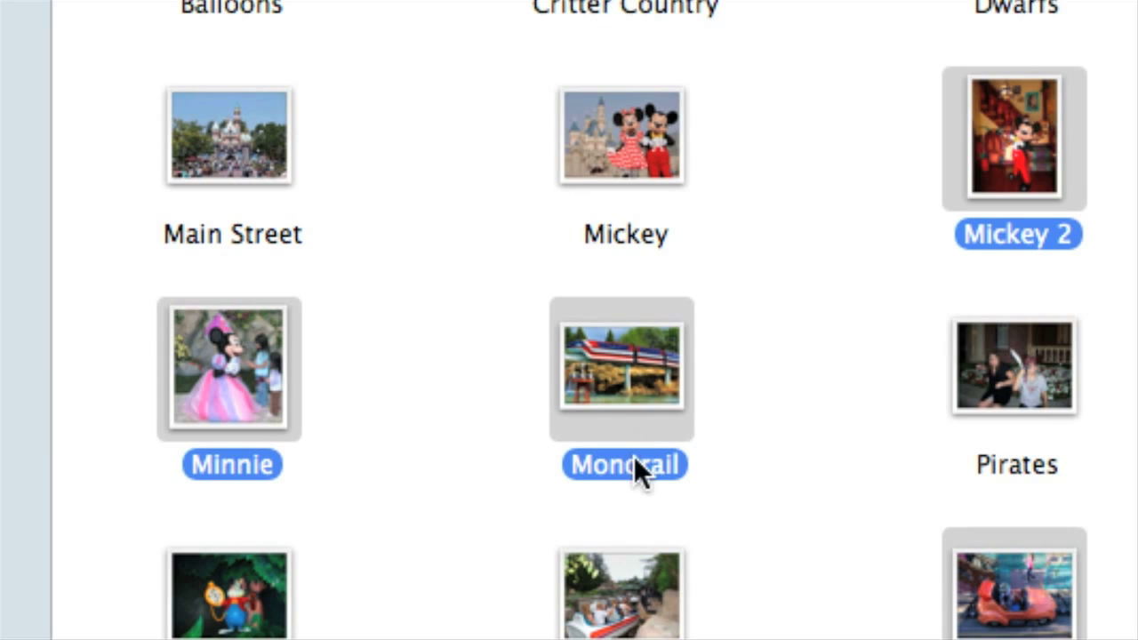
pyautogui.scroll(-3)
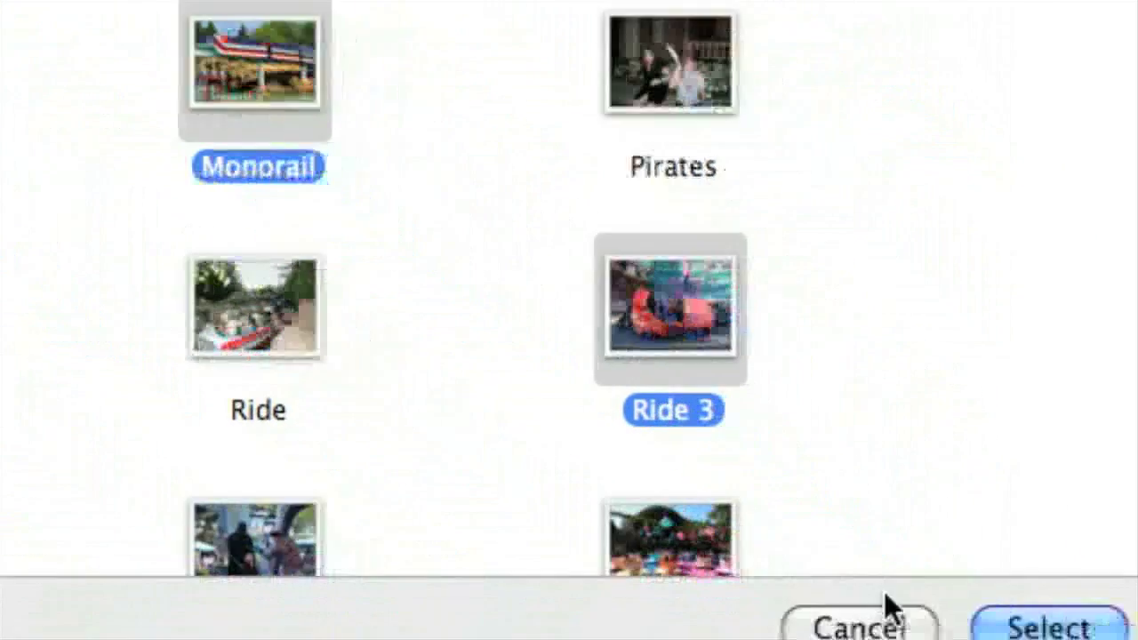
pyautogui.click(1048, 625)
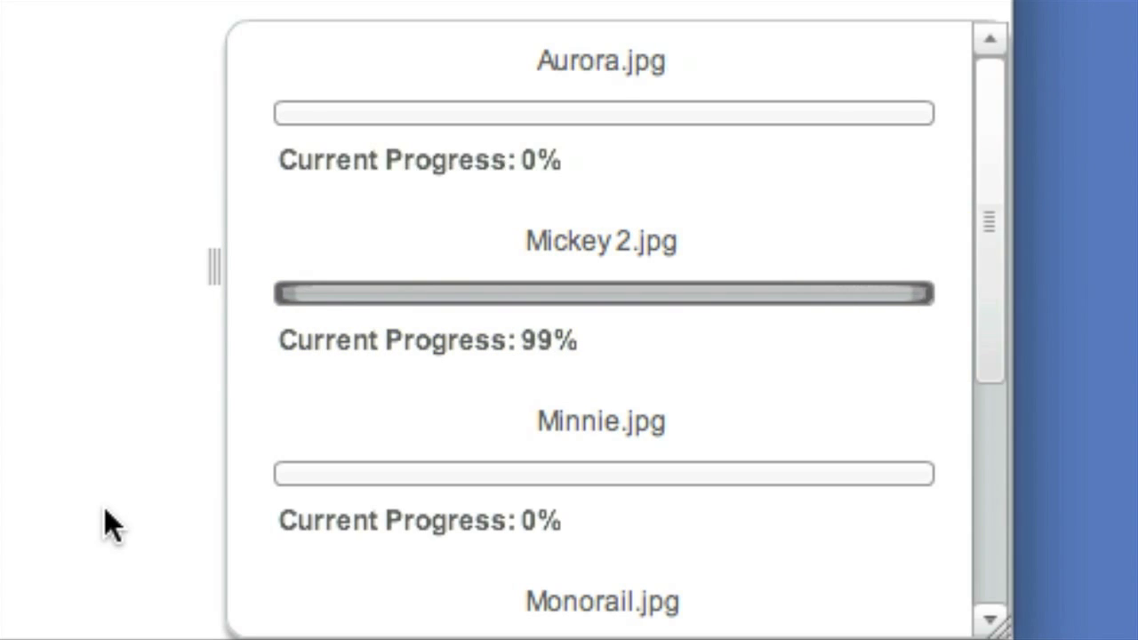
pyautogui.moveTo(191, 534)
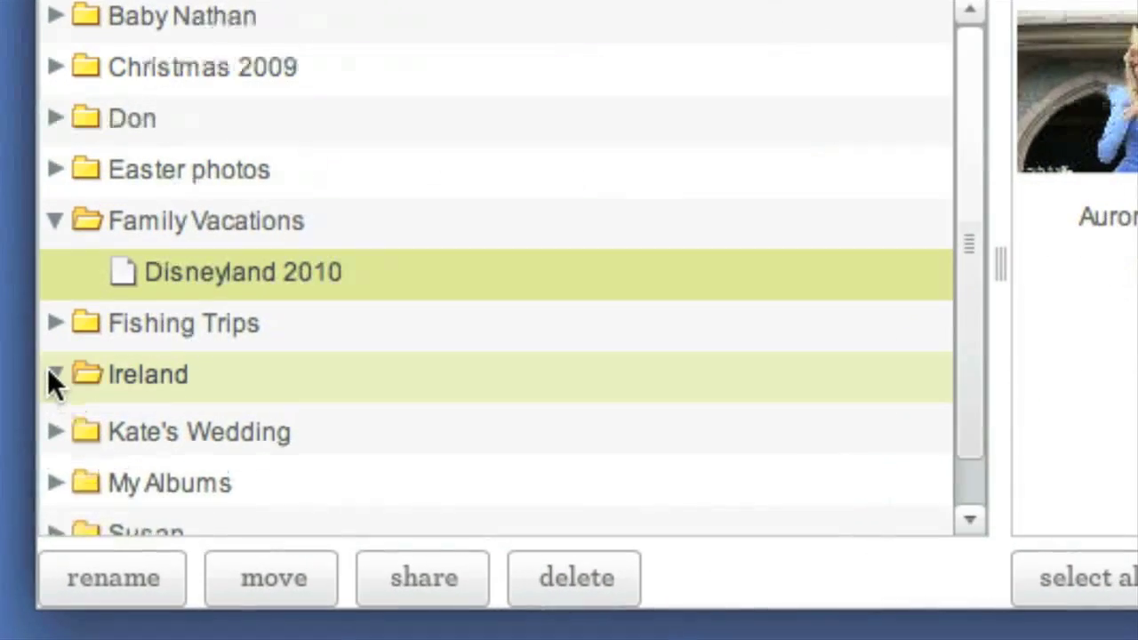
pyautogui.click(53, 374)
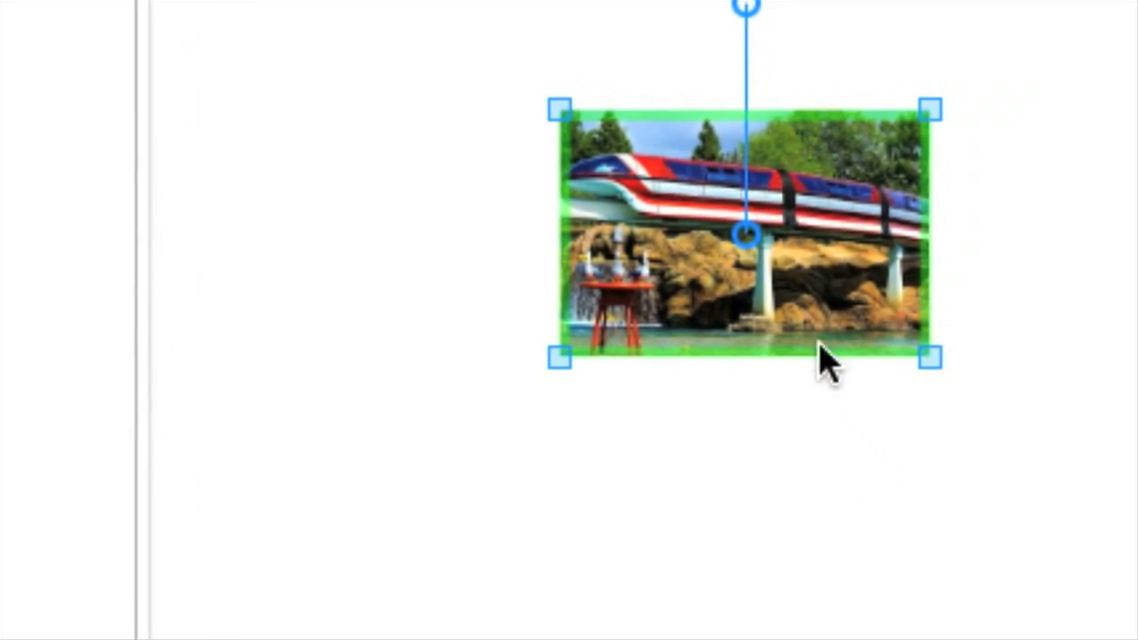
# Step: Move, enlarge and slightly tilt the Monorail photo on the page
pyautogui.moveTo(827, 360); pyautogui.dragTo(653, 524)
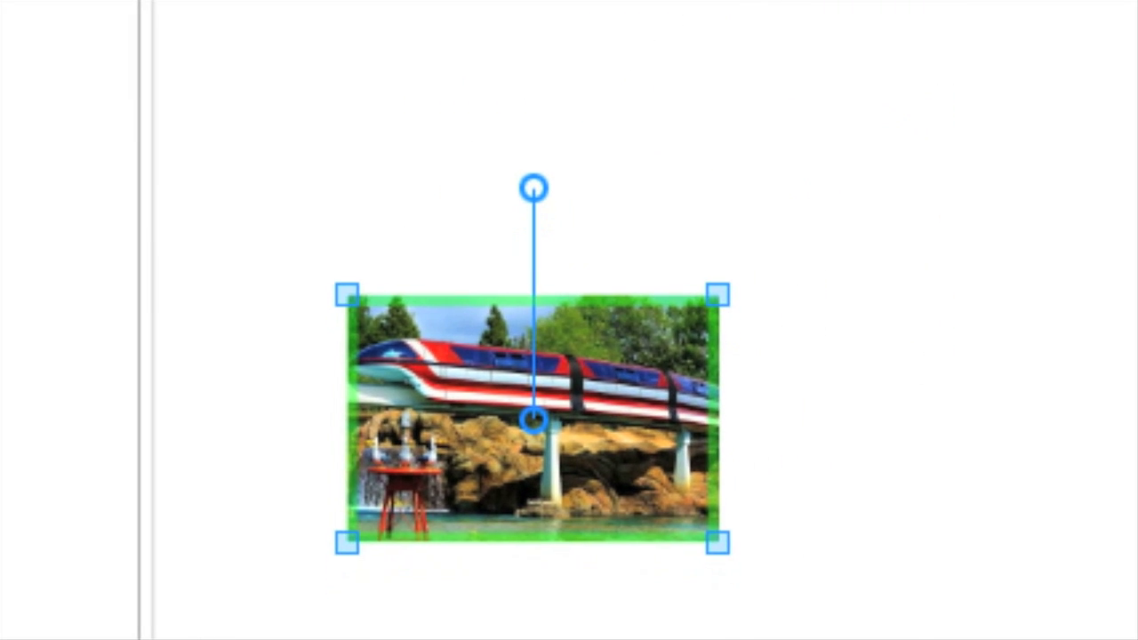
pyautogui.moveTo(720, 547); pyautogui.dragTo(733, 389)
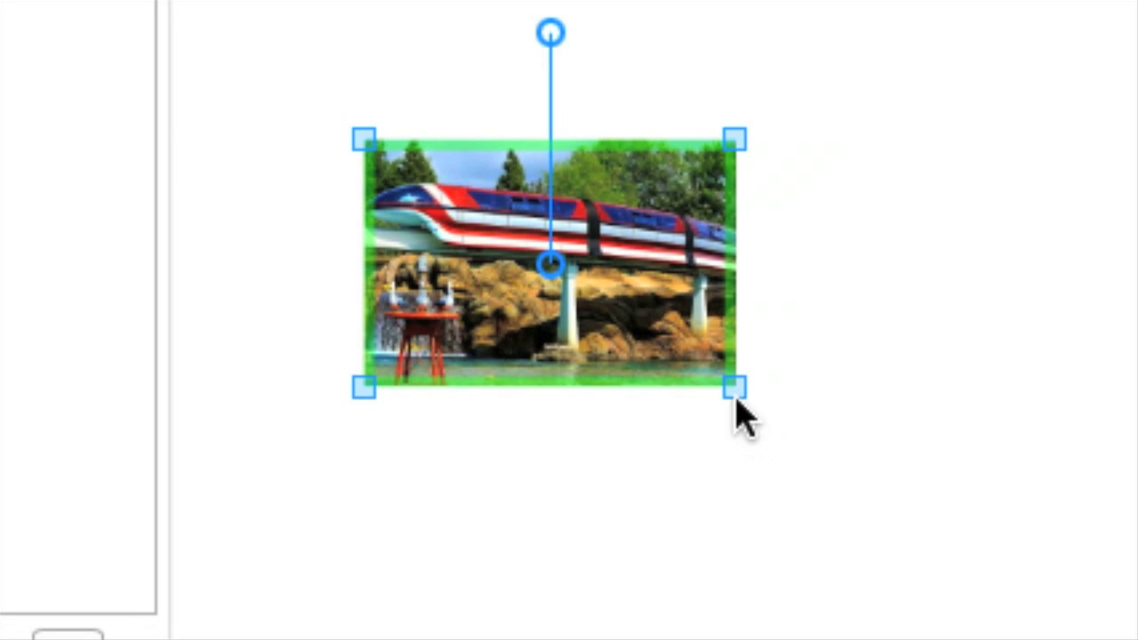
pyautogui.moveTo(734, 389); pyautogui.dragTo(827, 449)
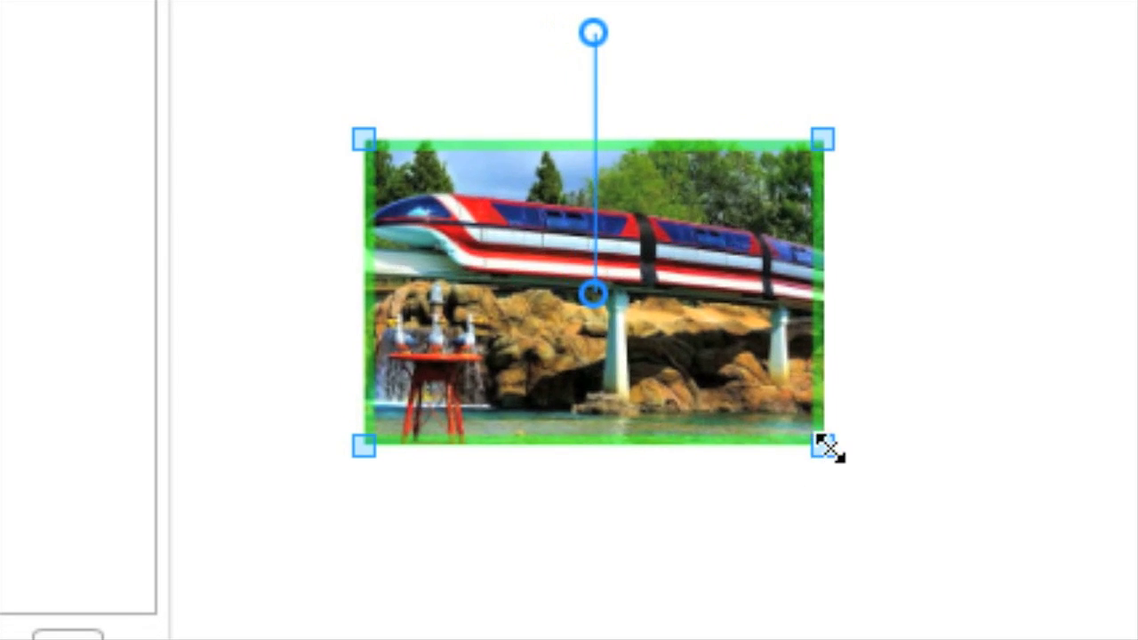
pyautogui.moveTo(825, 449); pyautogui.dragTo(978, 556)
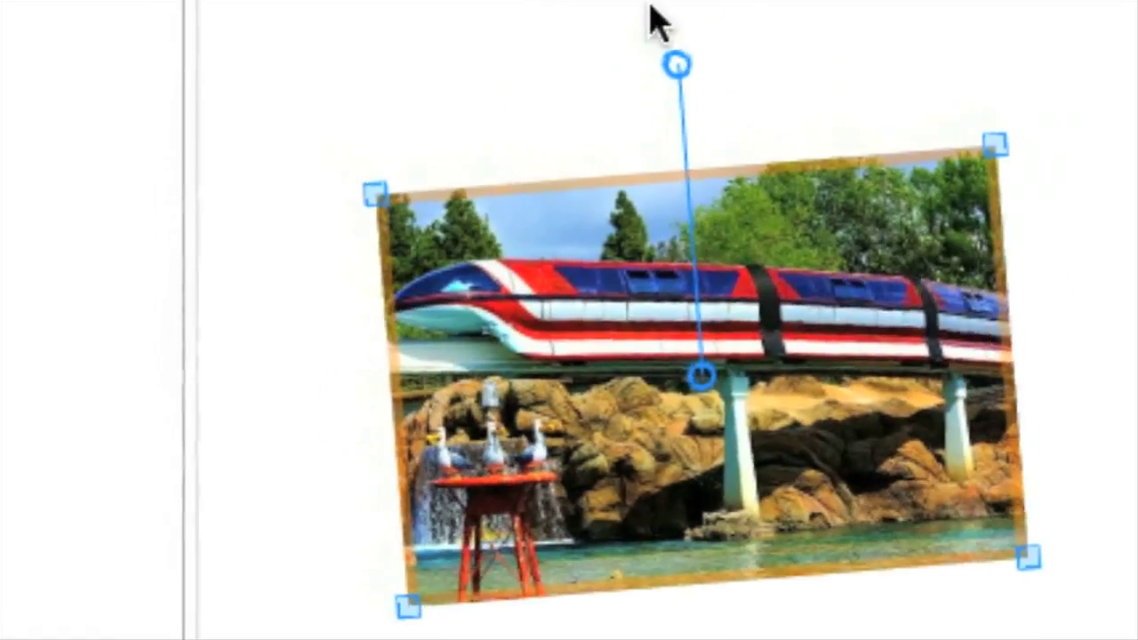
# Step: Show the Monorail photo's effect sliders, at angle 45 and intensity 90
pyautogui.click(406, 221)
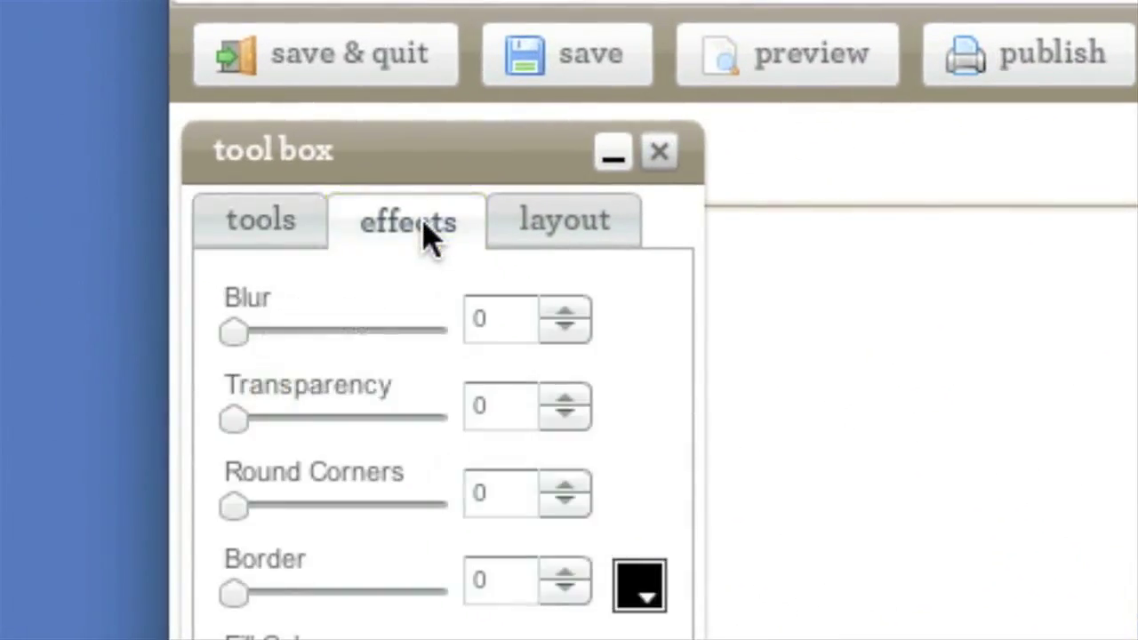
pyautogui.scroll(-3)
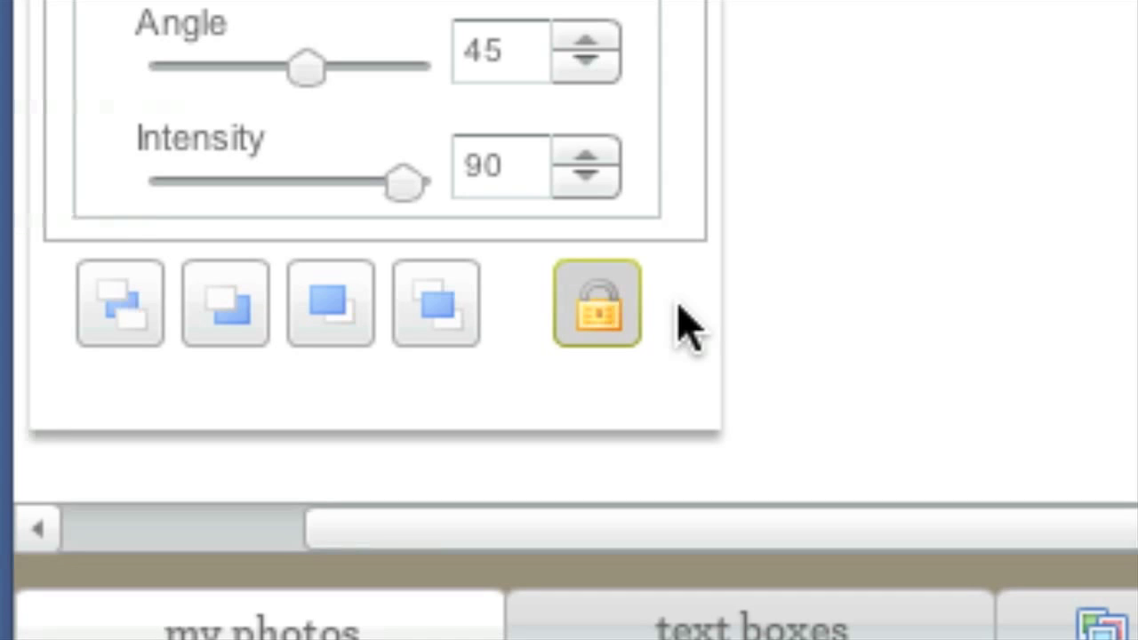
# Step: Lock the Monorail photo and browse the Disneyland 2010 album thumbnails
pyautogui.click(596, 304)
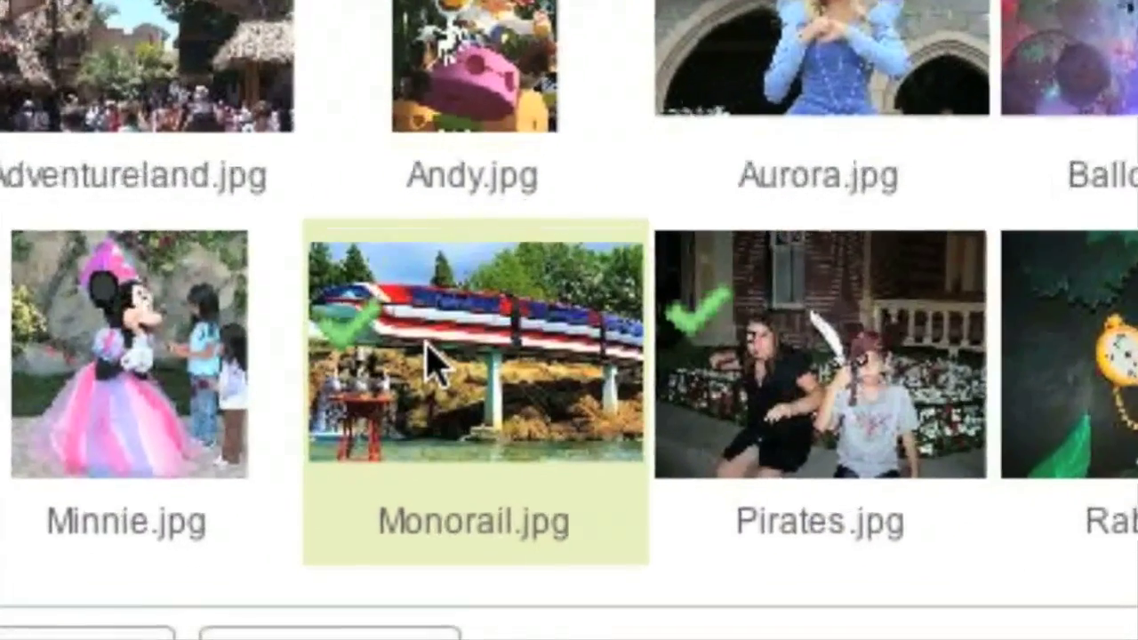
pyautogui.scroll(-3)
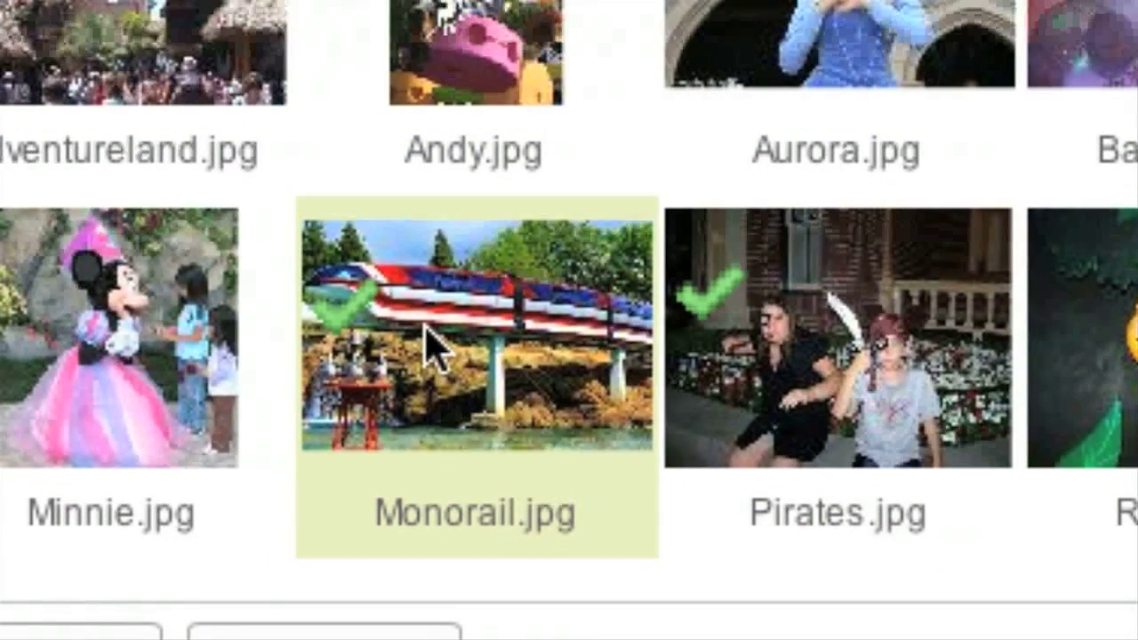